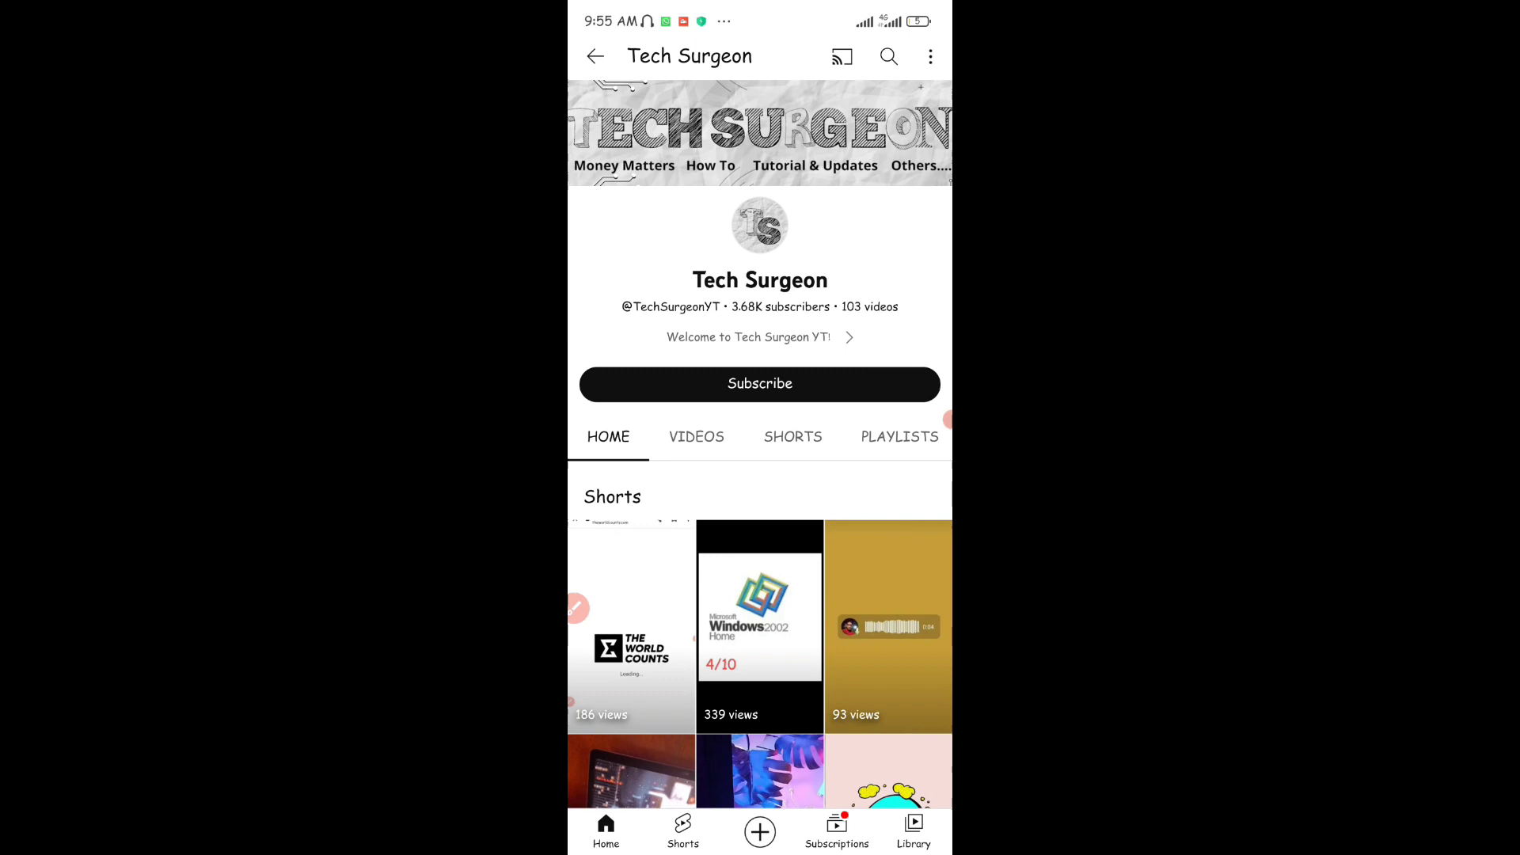
- Subscribe to the Tech Surgeon YouTube channel and bring up Chrome's Google start page
click(760, 384)
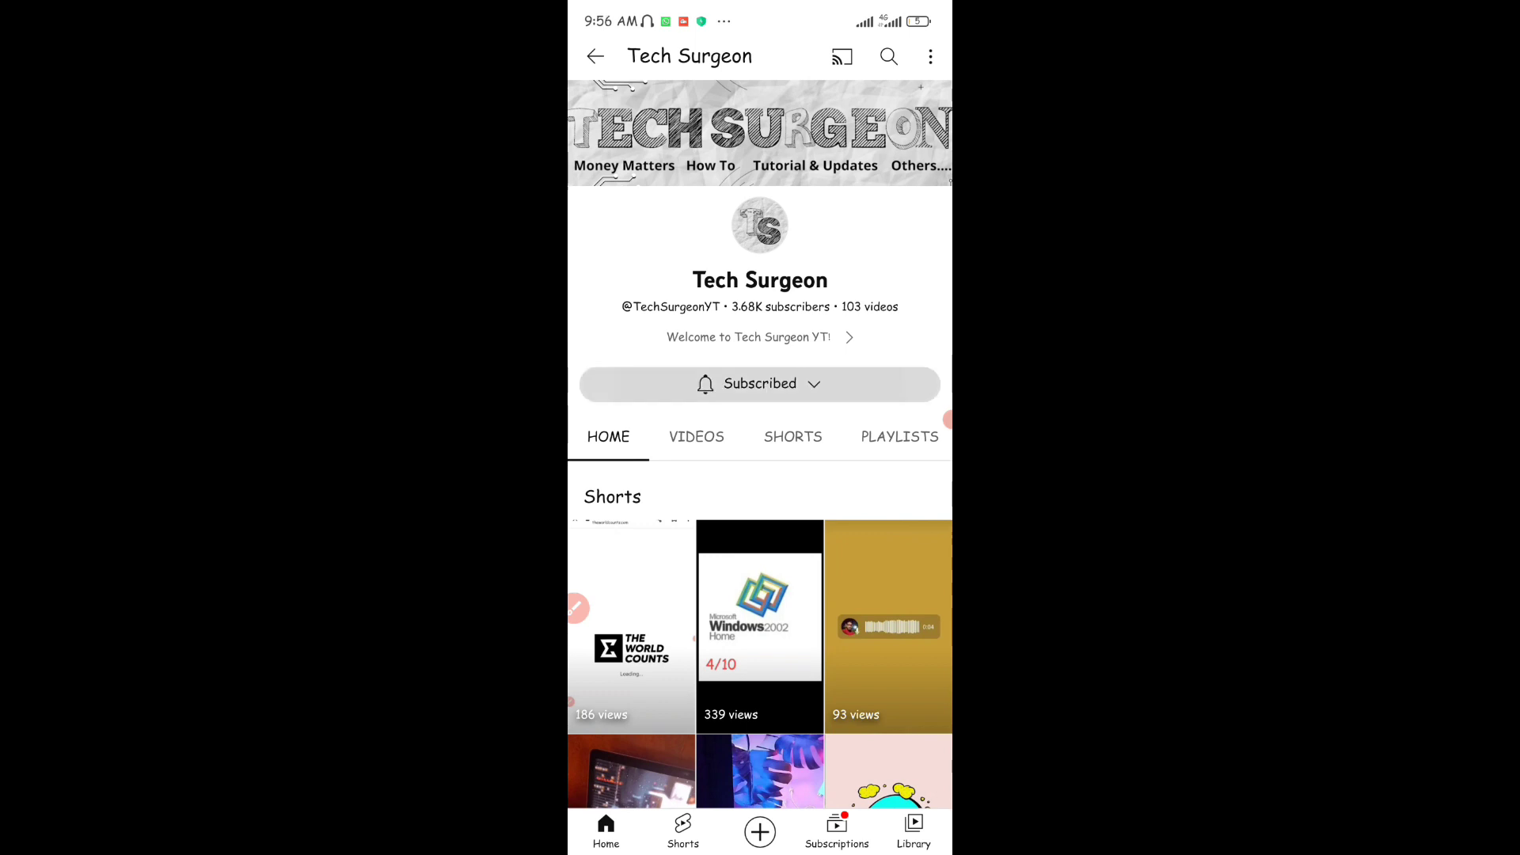
click(760, 384)
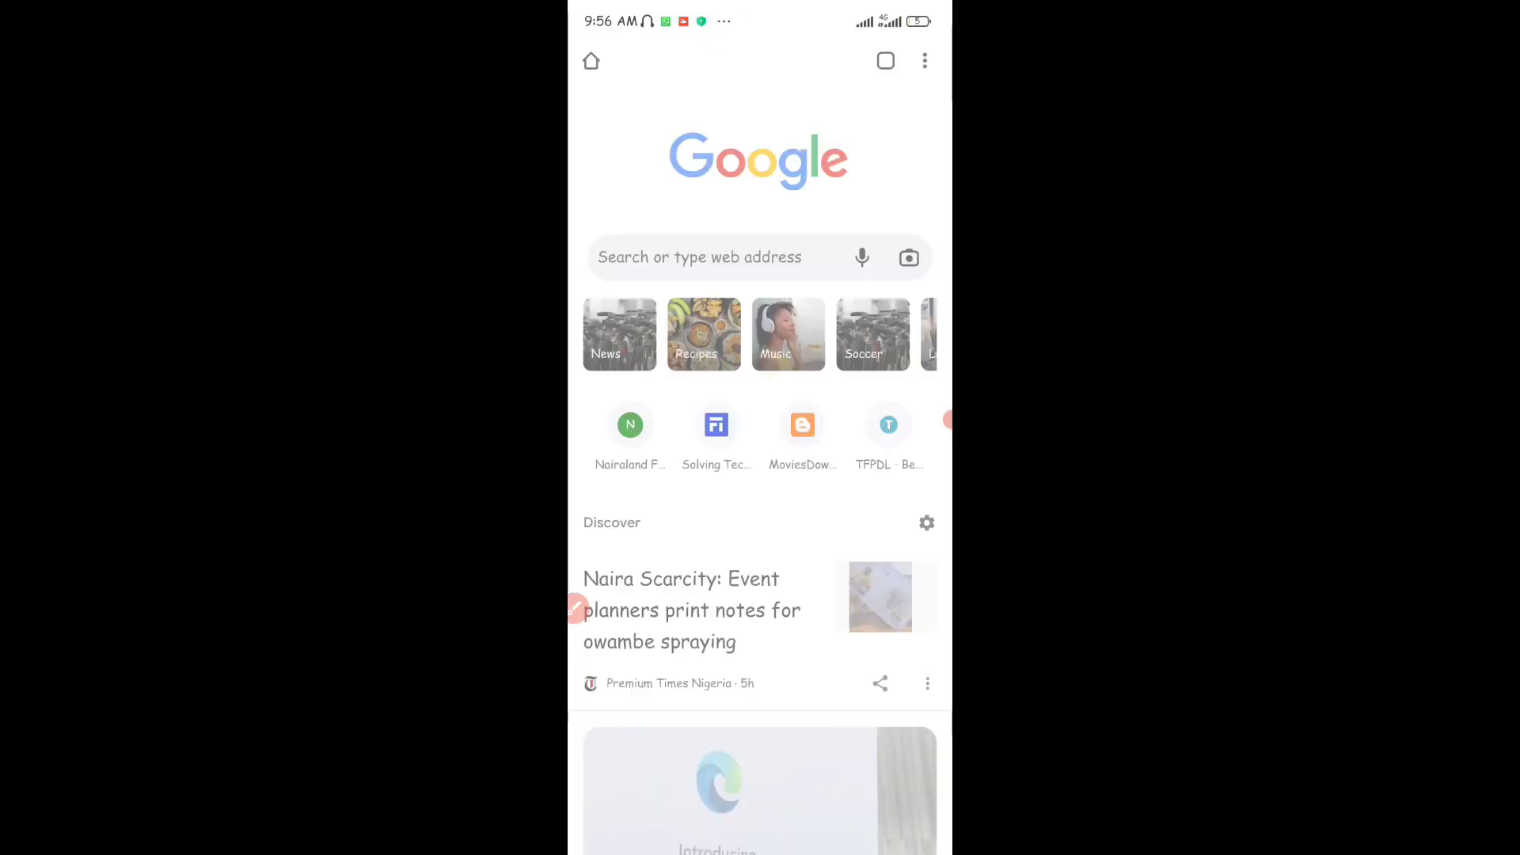
- Rerun the recent Google search 'download android auto 9.0 beta'
click(760, 257)
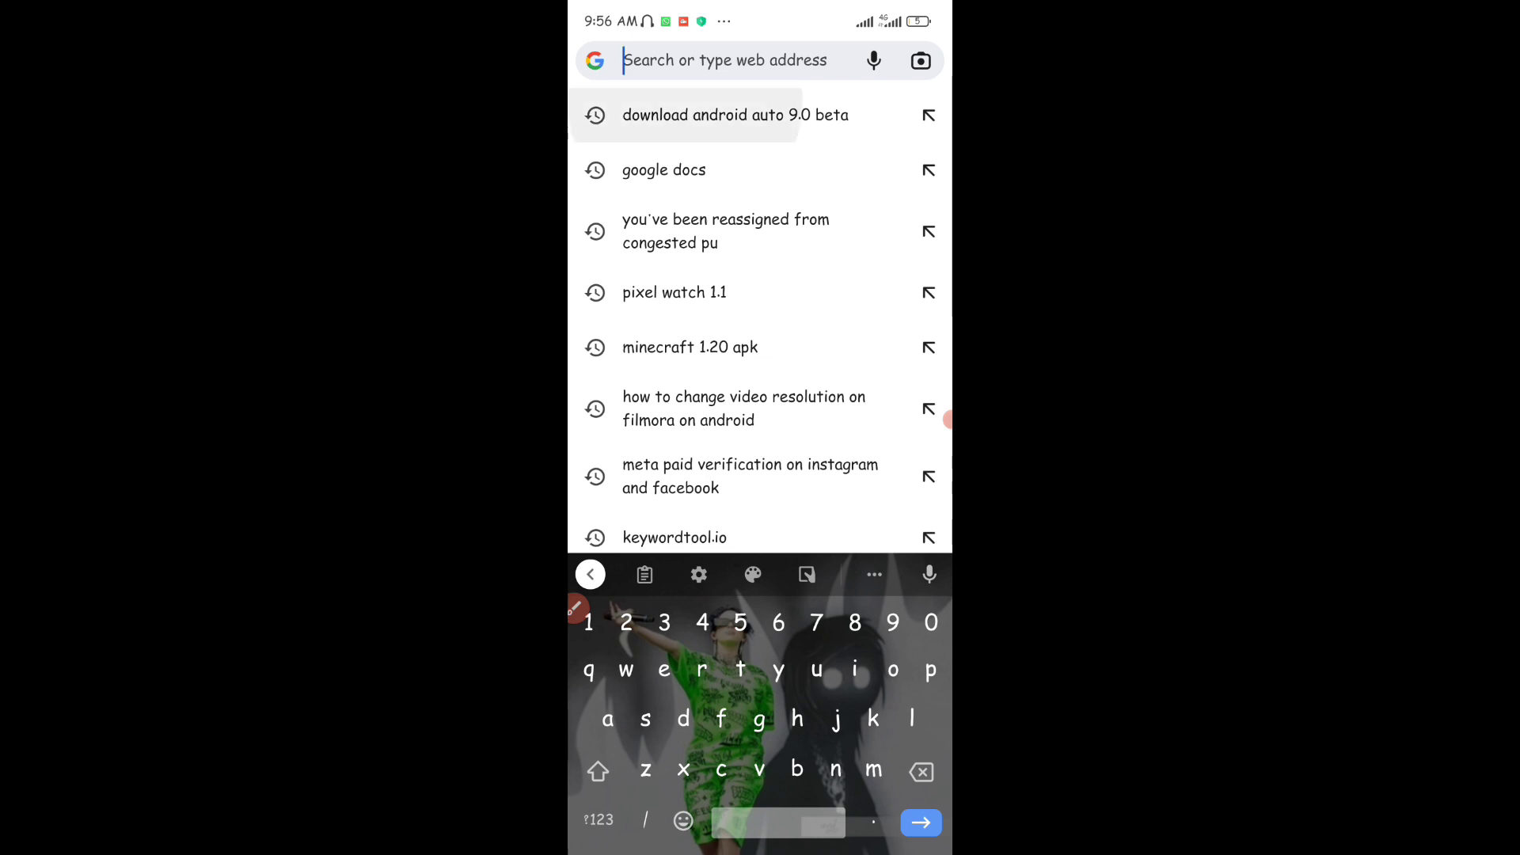
click(735, 114)
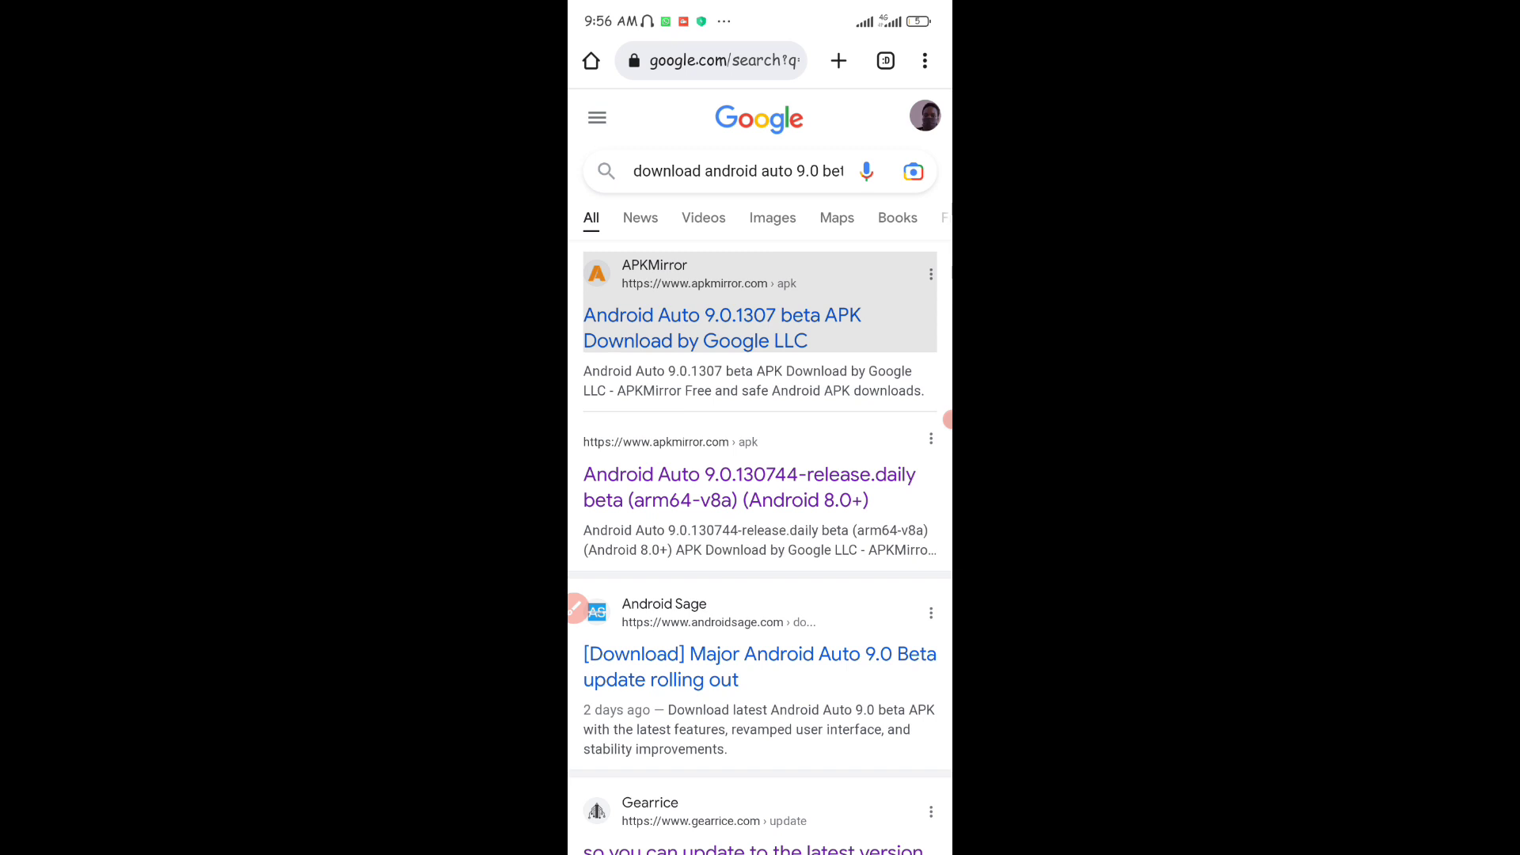
- Download the 36.77 MB Android Auto 9.0.130744 beta arm64-v8a APK from APKMirror
click(722, 327)
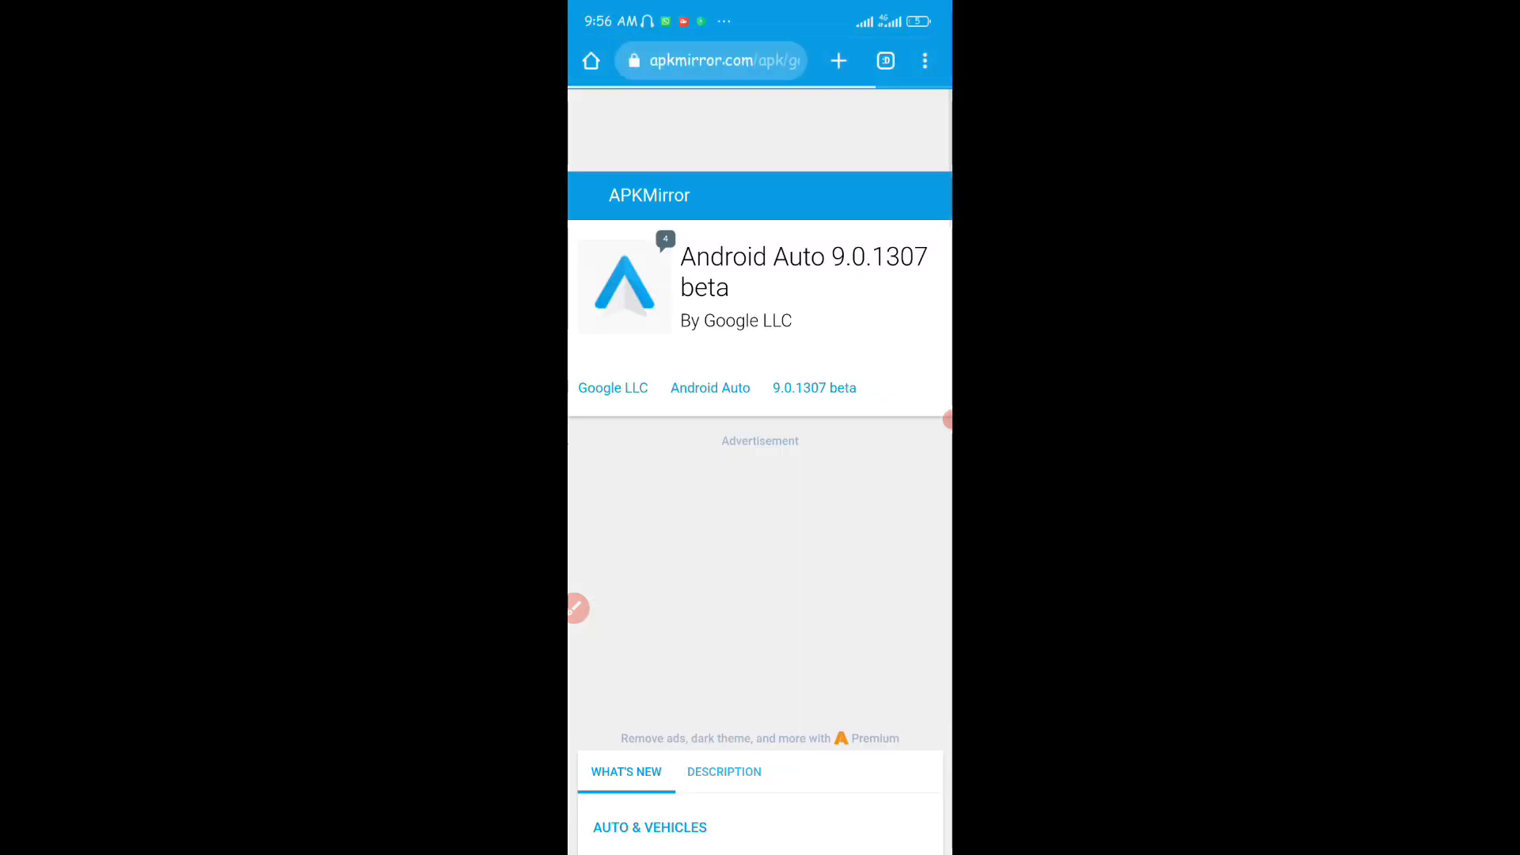
scroll(down, 3)
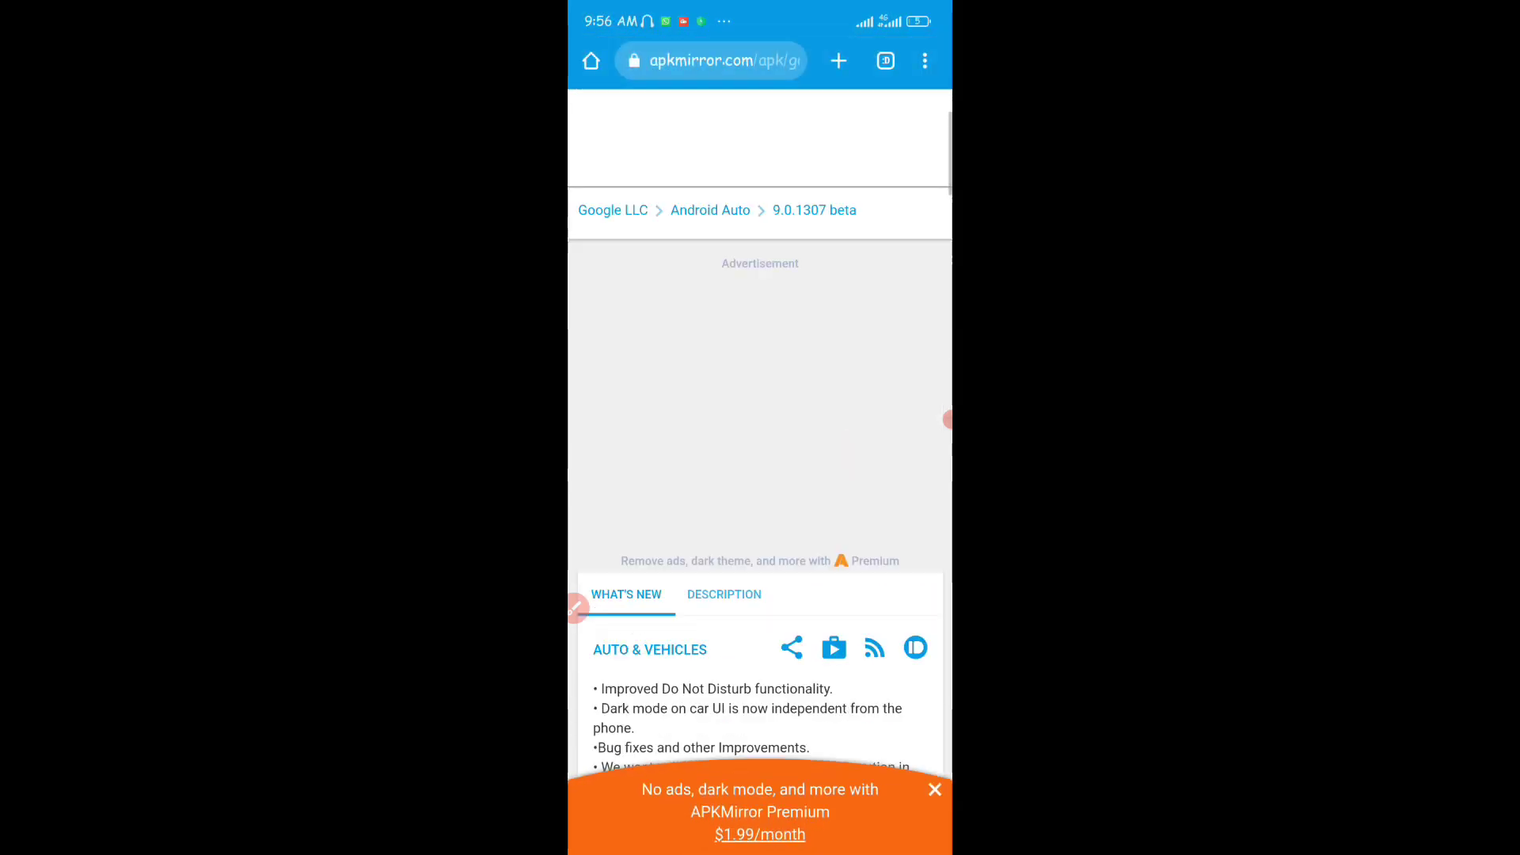
scroll(down, 3)
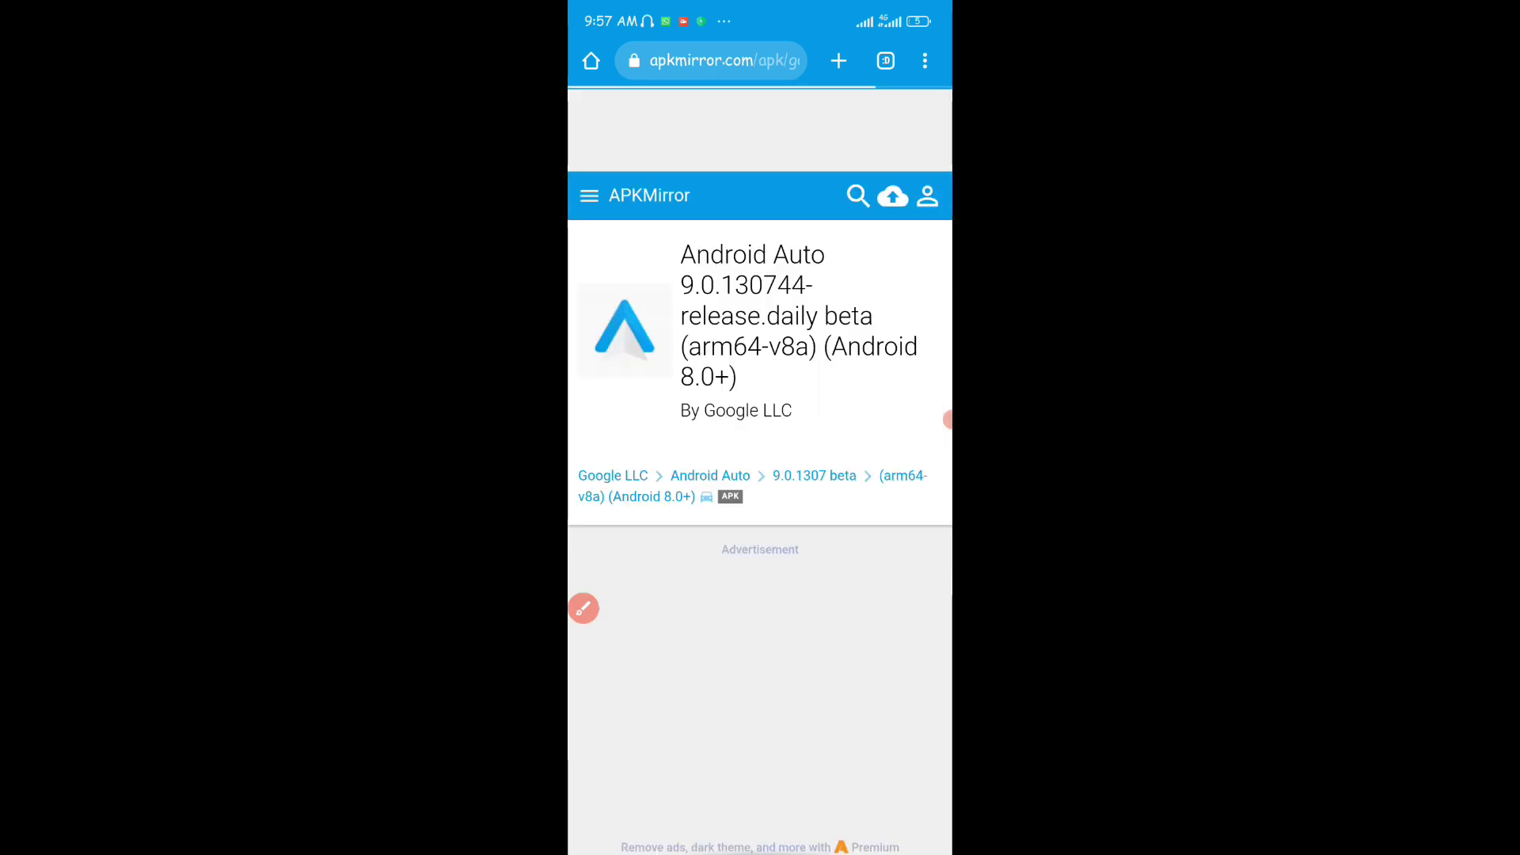
scroll(down, 3)
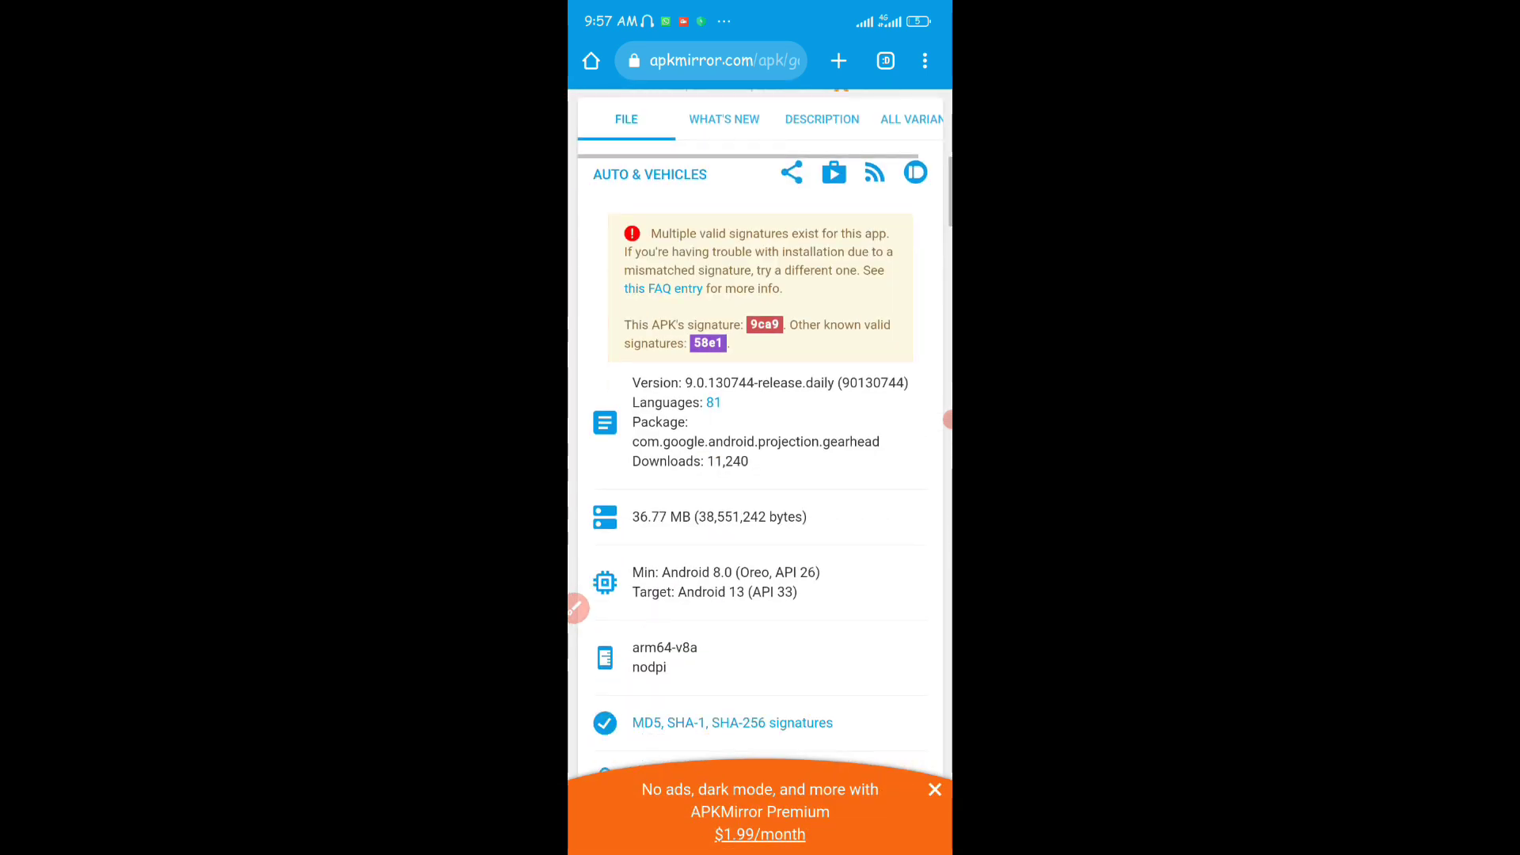
scroll(down, 3)
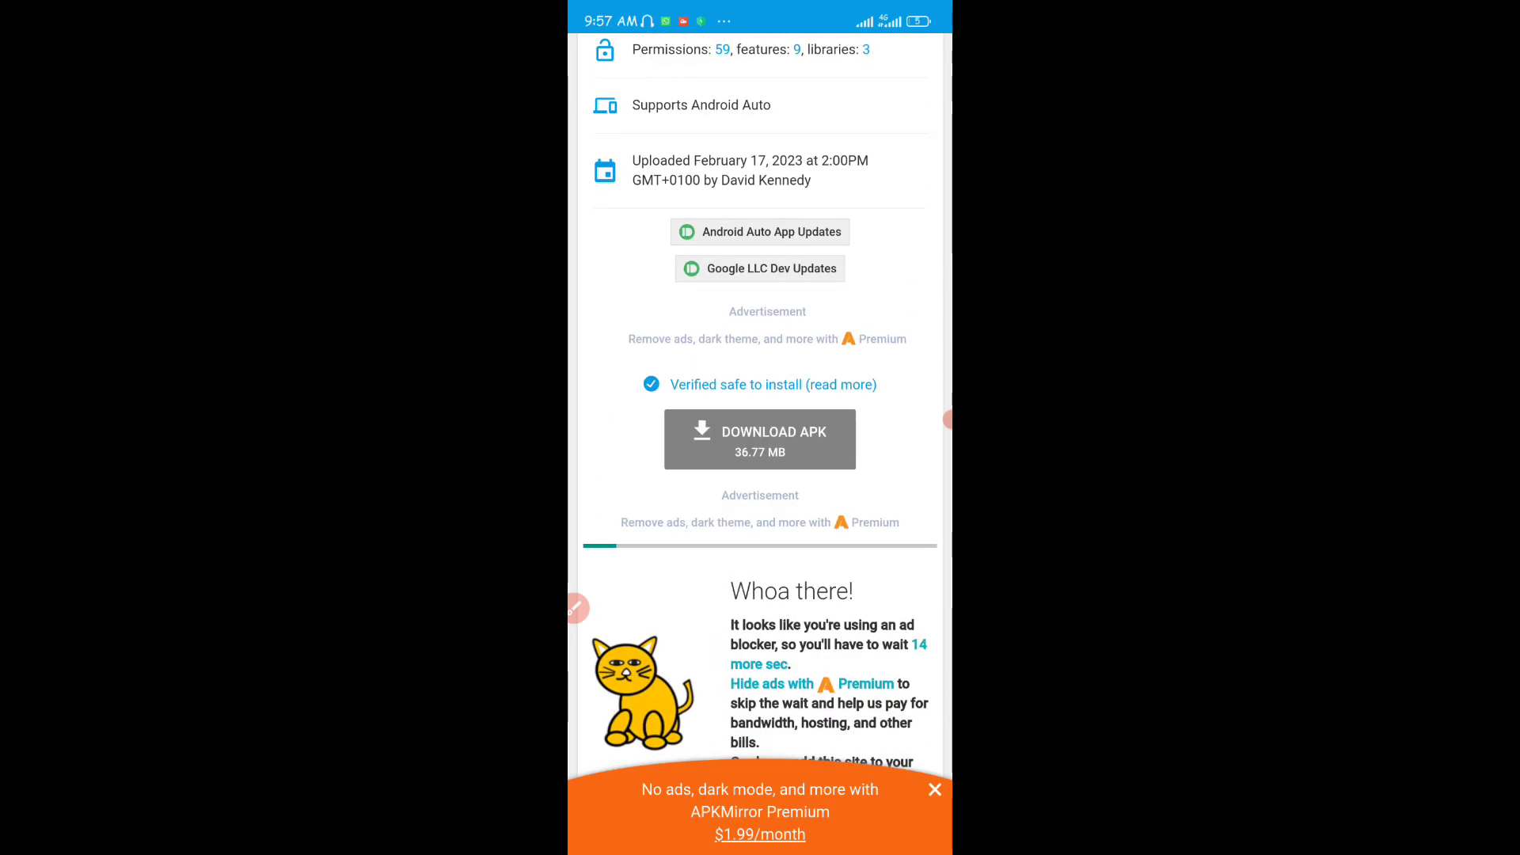
click(760, 440)
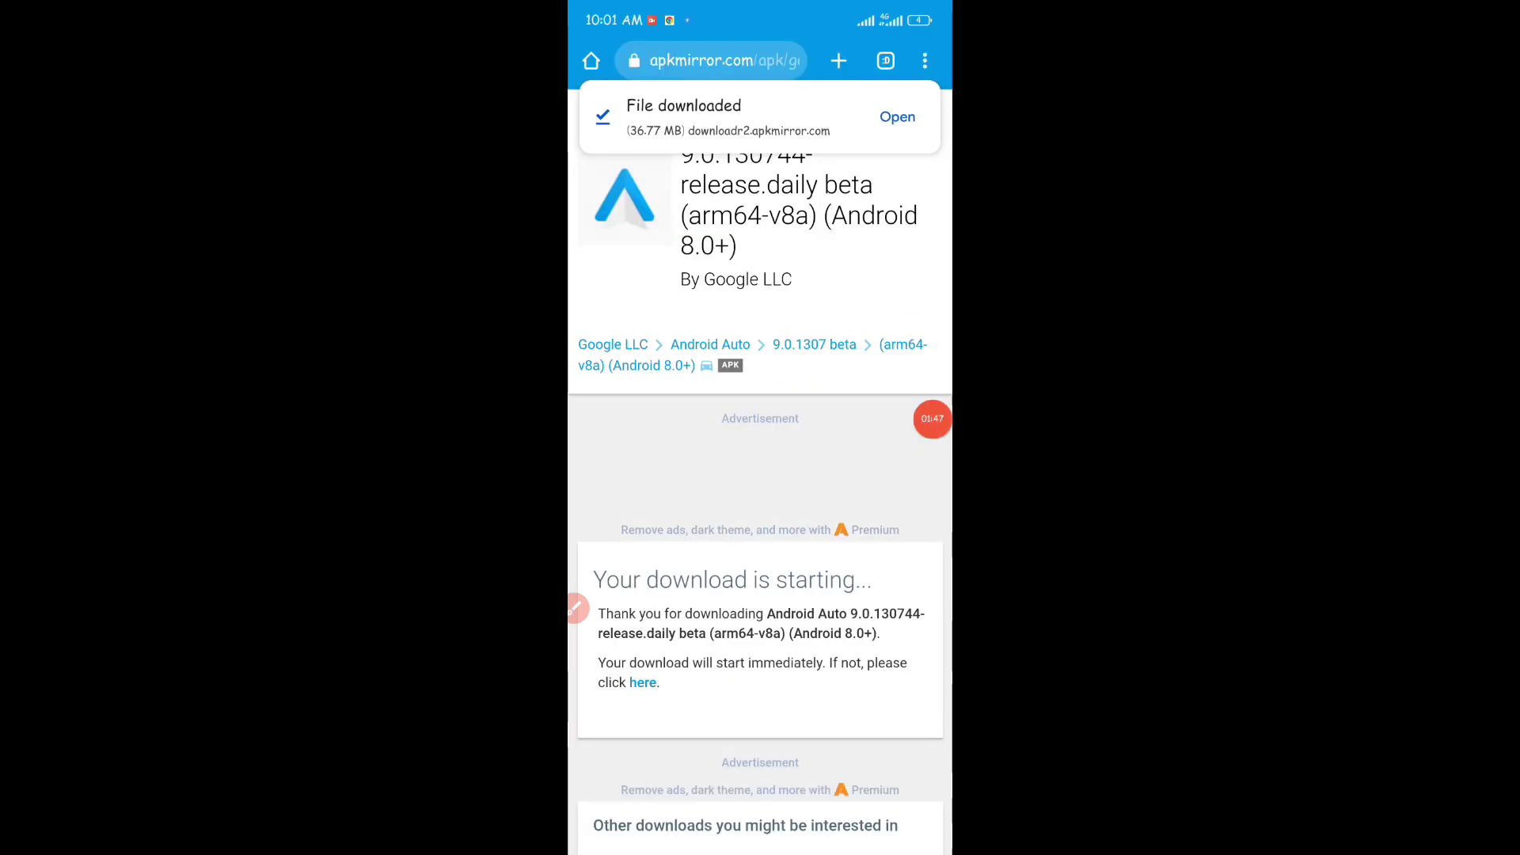
- Open the downloaded Android Auto APK and answer the installer's update prompt
click(896, 116)
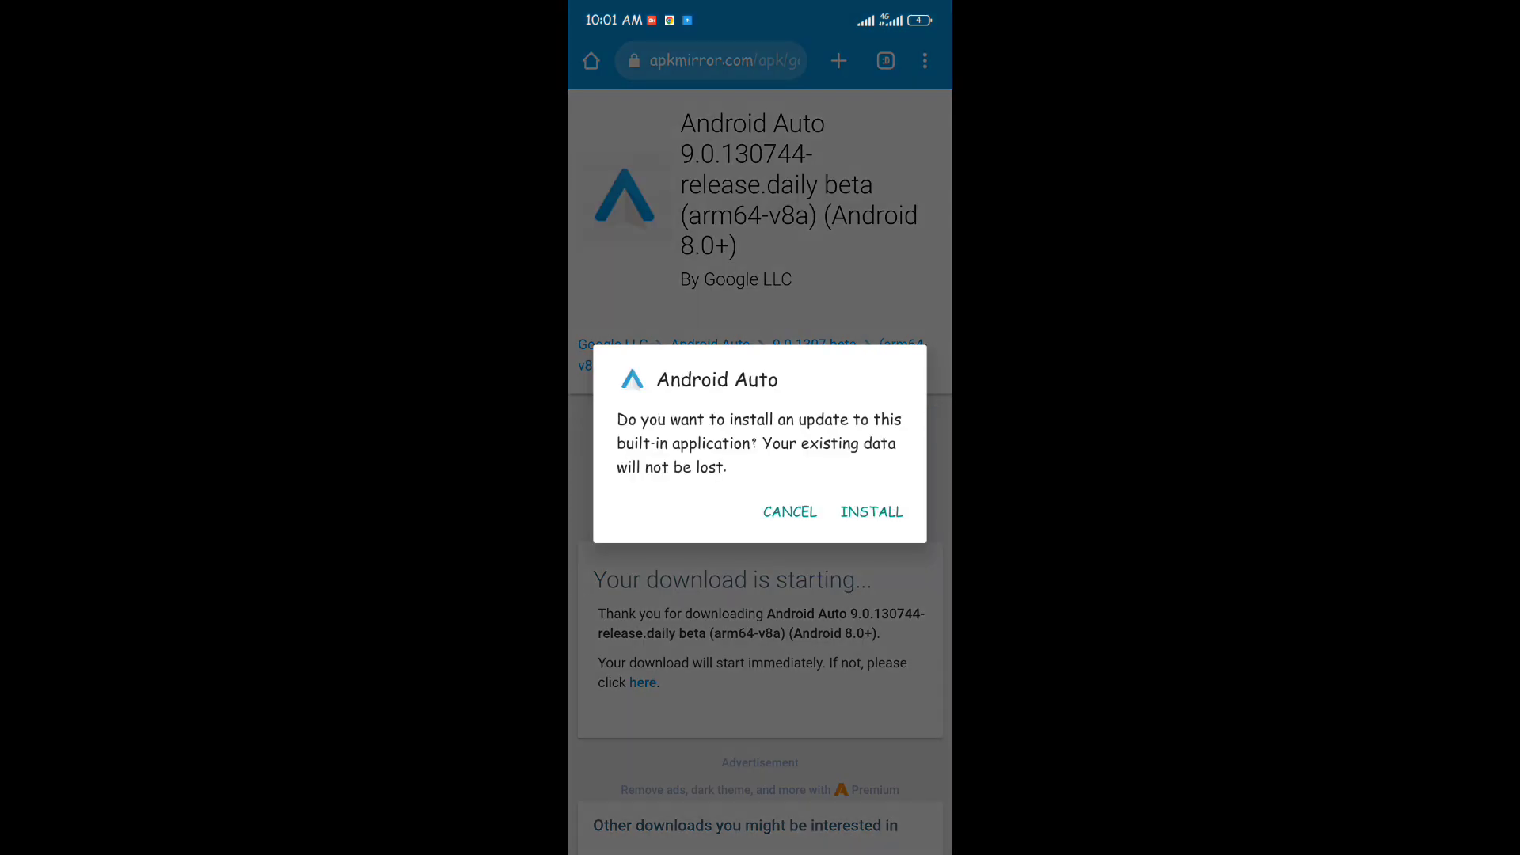
click(872, 512)
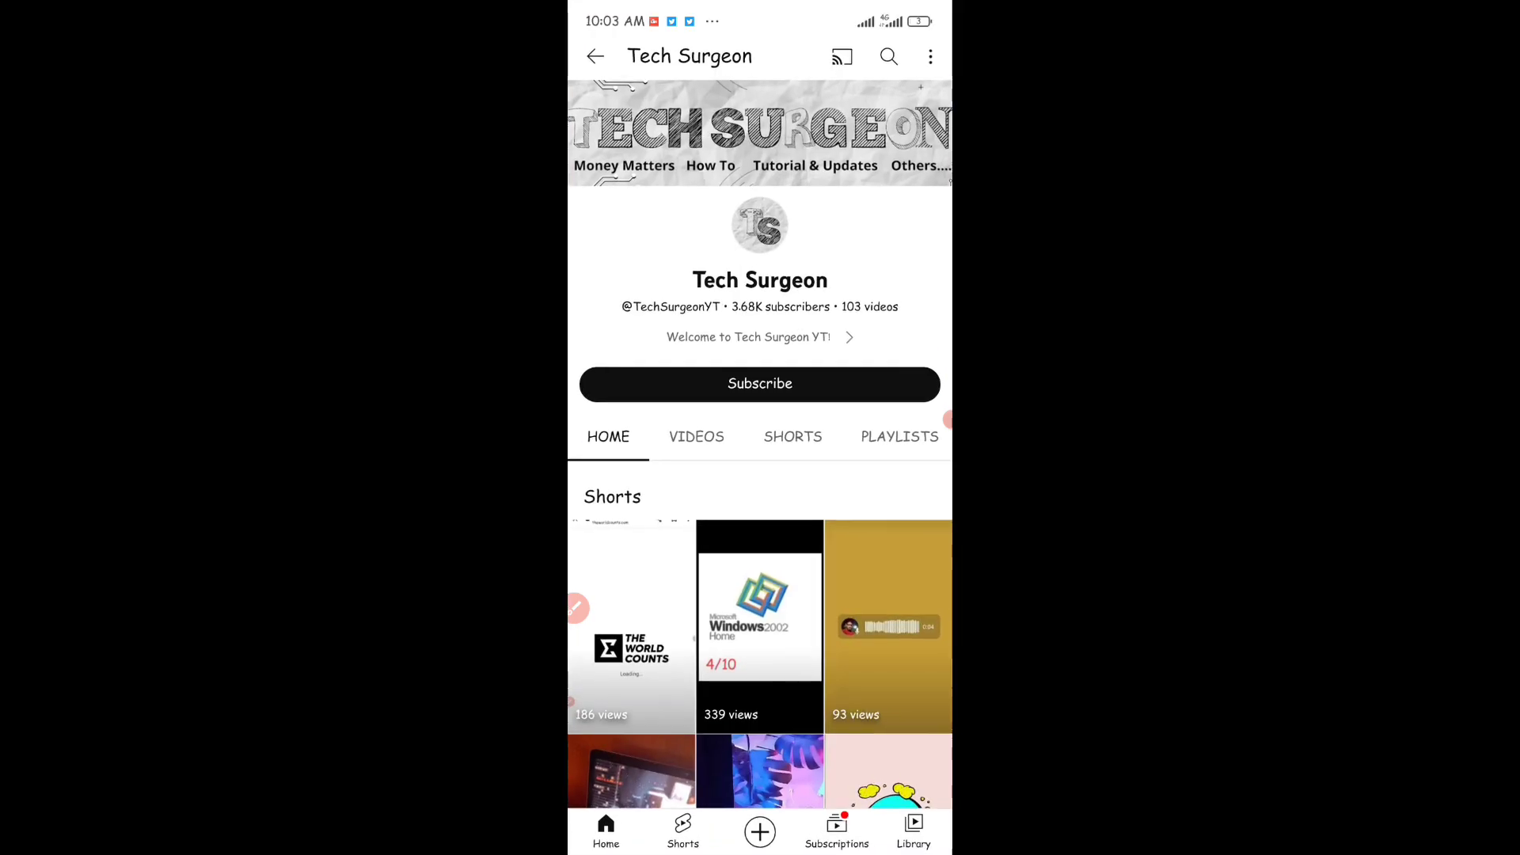
- Subscribe to Tech Surgeon and set its notification bell to All notifications
click(760, 383)
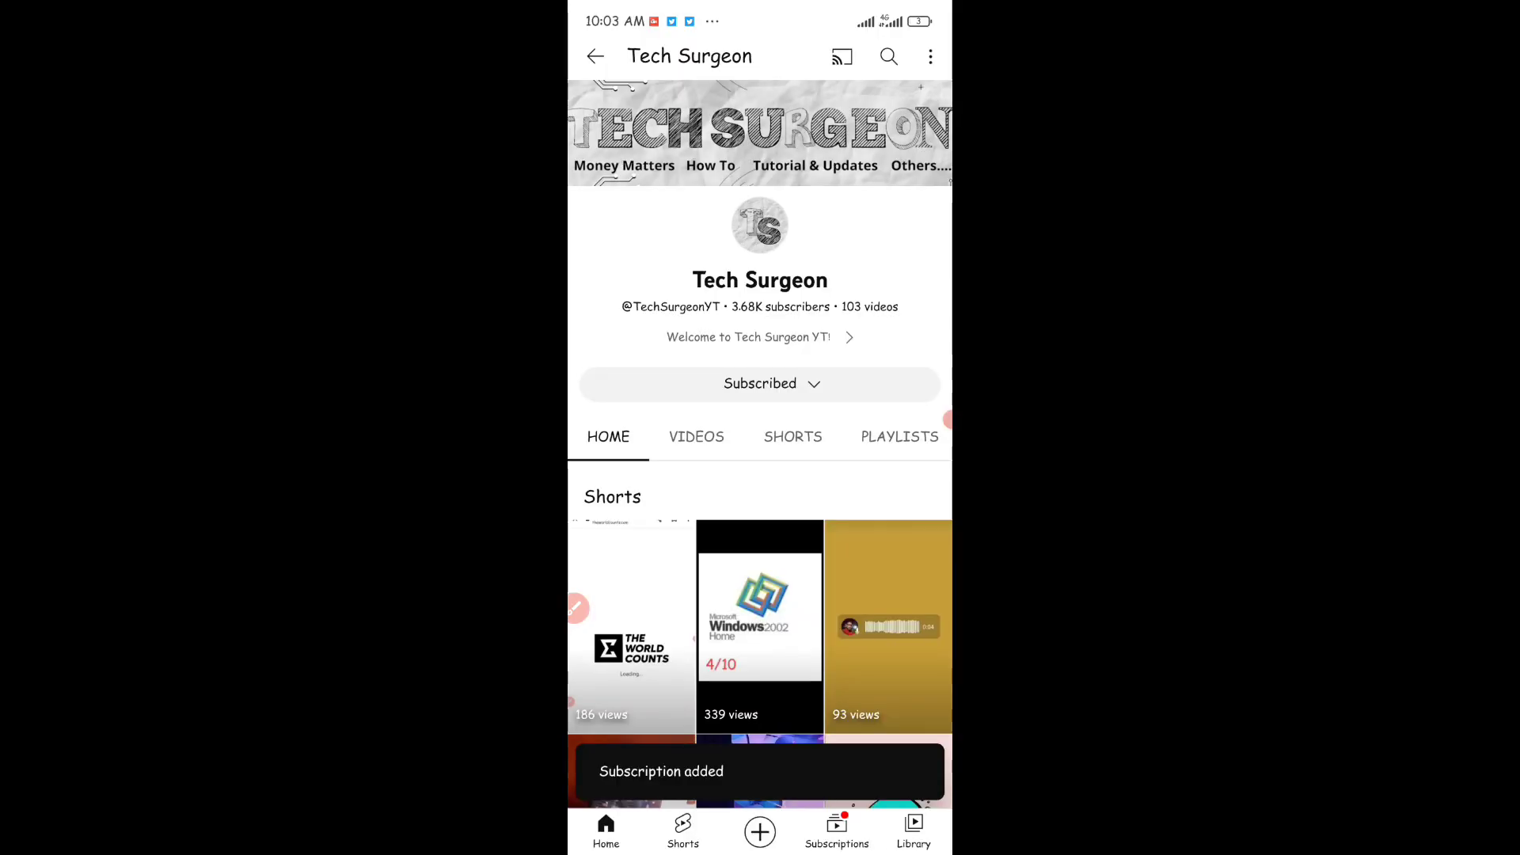
click(760, 383)
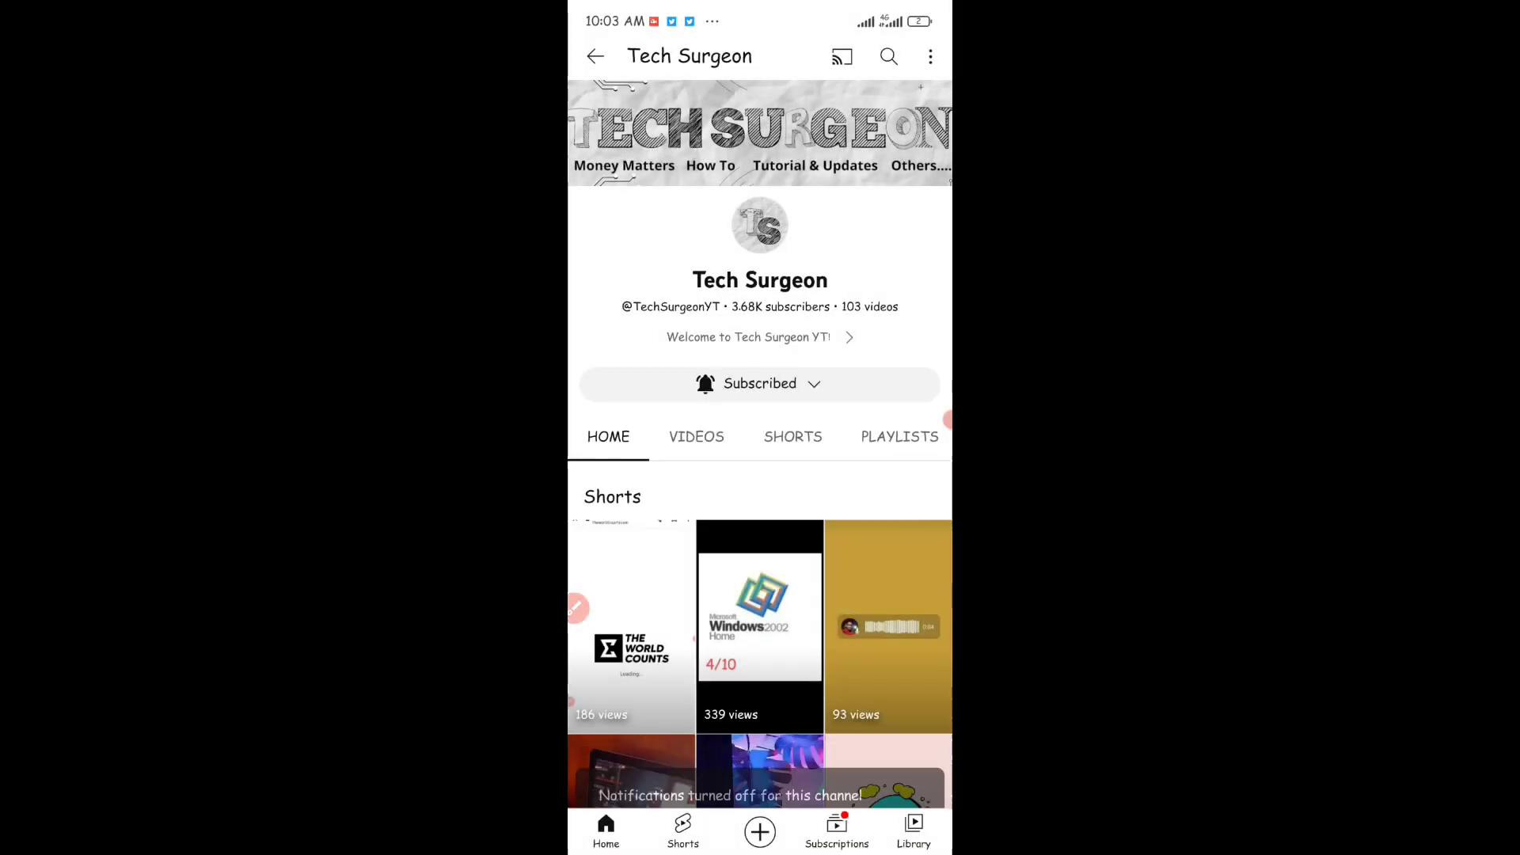
click(761, 383)
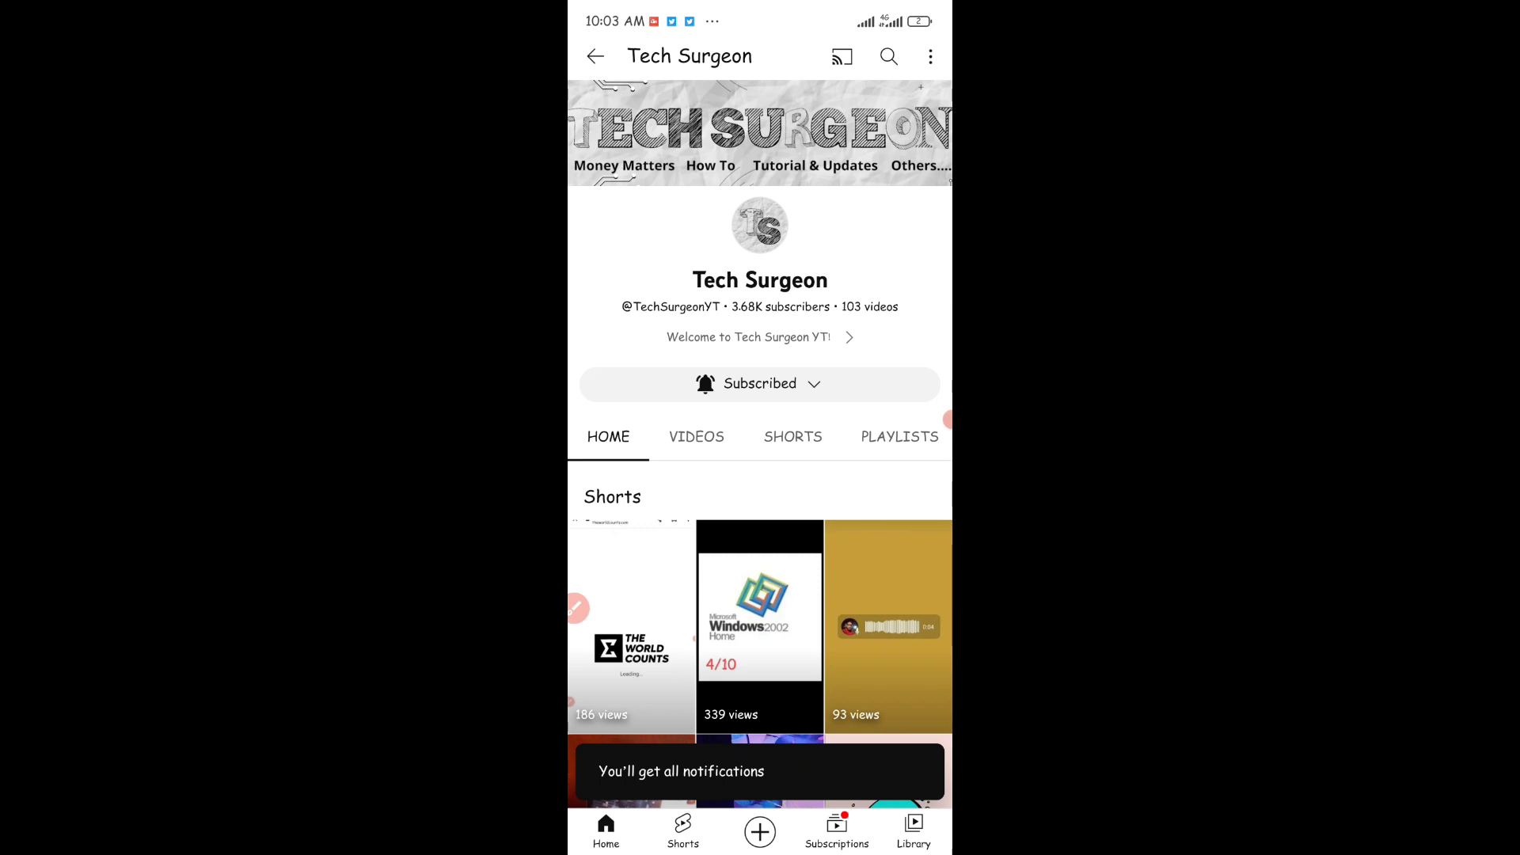